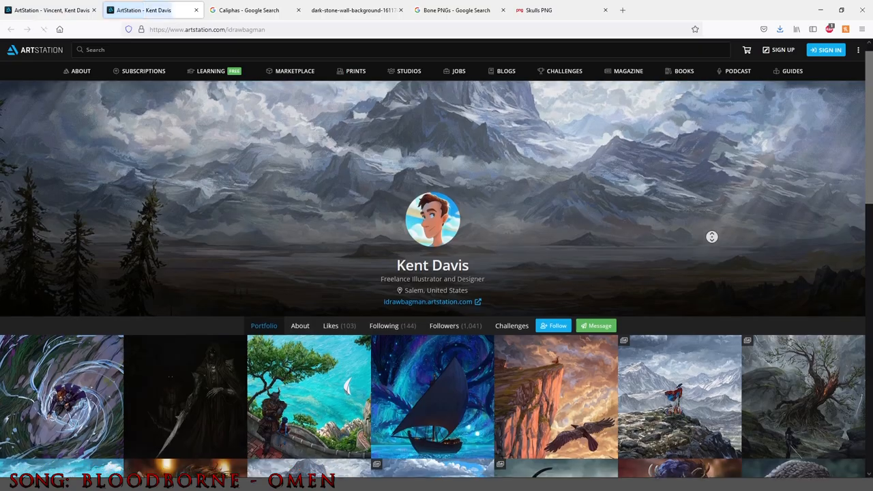
- Scroll down the artist's portfolio grid to find the staff-wielding figure artwork
{"action": "scroll", "scroll_direction": "down", "scroll_amount": 3}
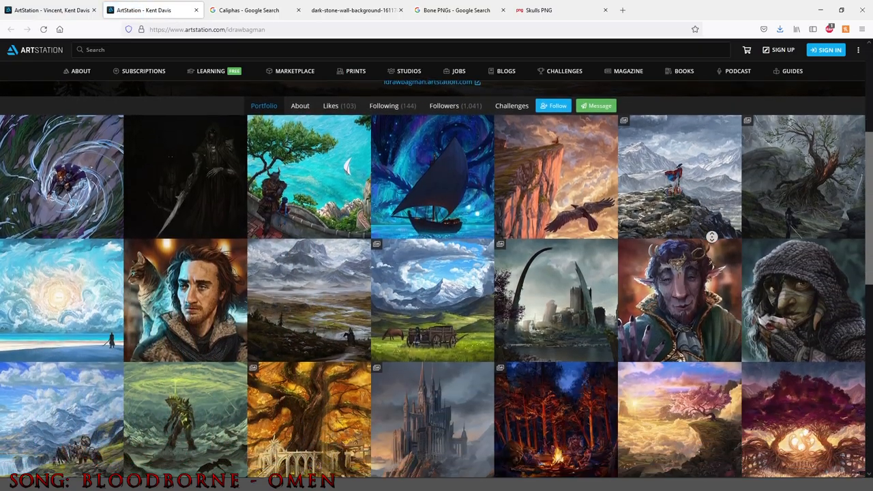
{"action": "scroll", "scroll_direction": "down", "scroll_amount": 3}
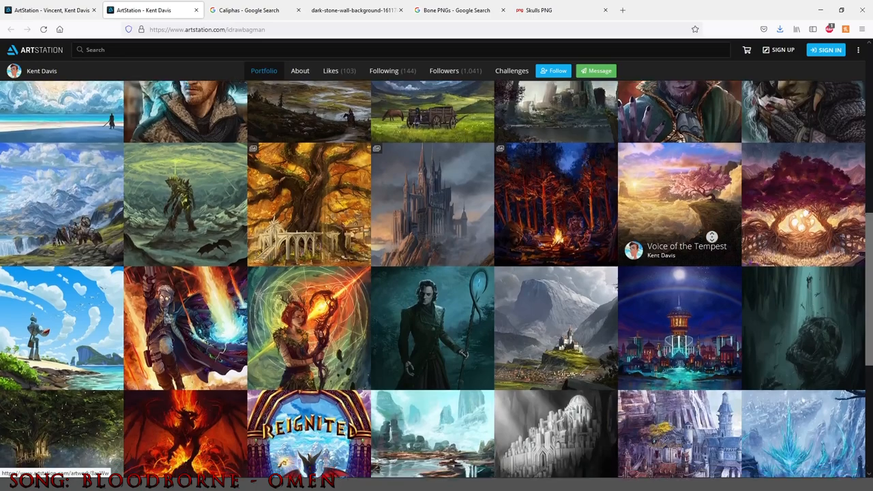
{"action": "scroll", "scroll_direction": "down", "scroll_amount": 3}
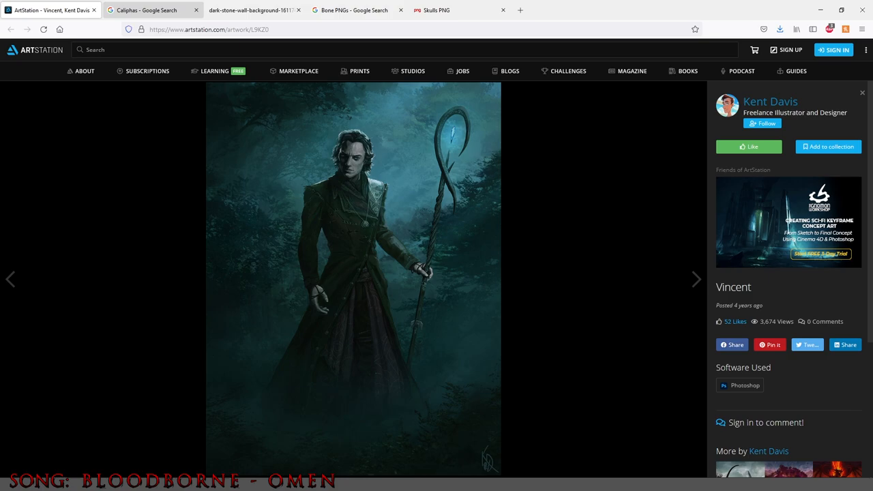
- Switch to the rainy medieval street image tab, then to the dark stone wall tab
{"action": "left_click", "coordinate": [354, 9]}
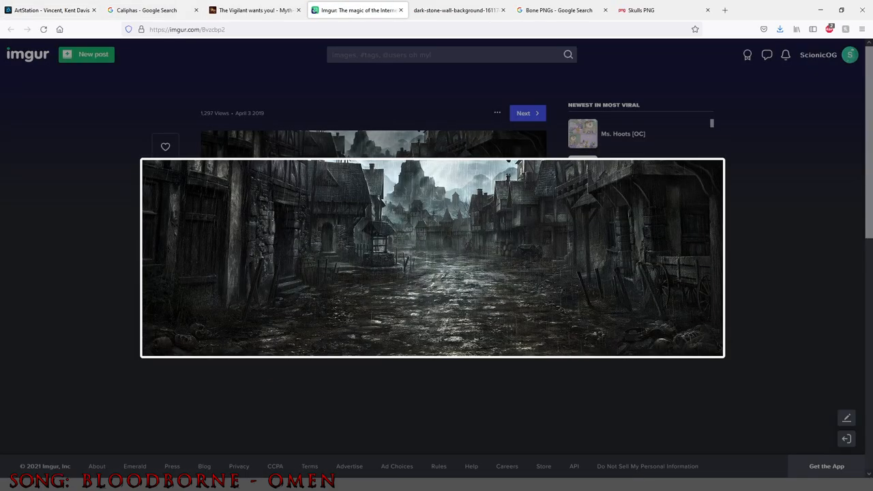
{"action": "mouse_move", "coordinate": [453, 10]}
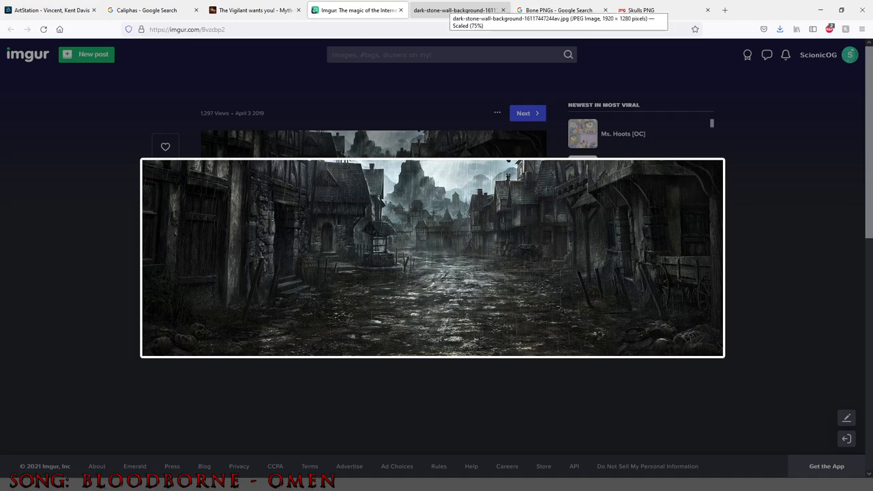
{"action": "left_click", "coordinate": [457, 10]}
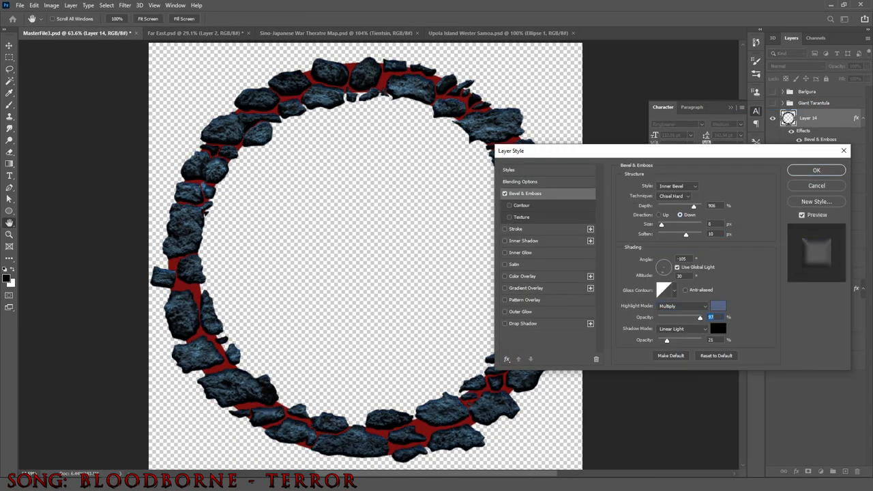
- Switch the stone ring's Bevel & Emboss technique and apply the bevel and satin effects
{"action": "left_click", "coordinate": [694, 196]}
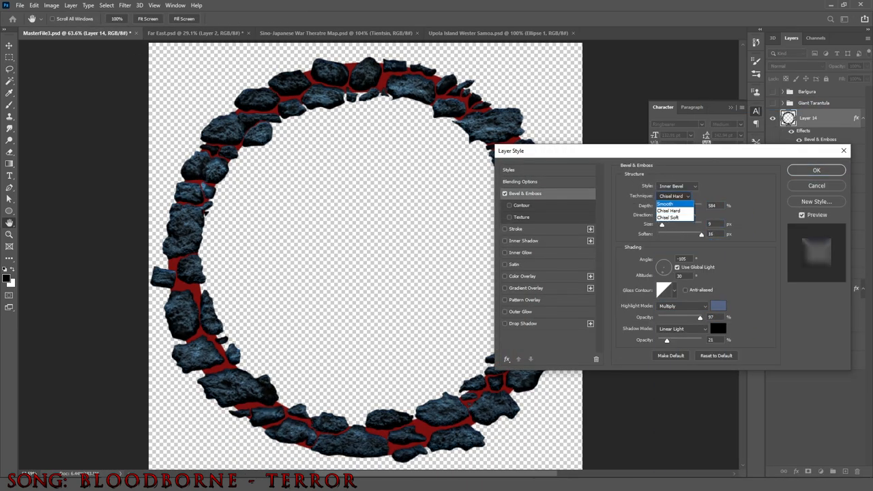
{"action": "left_click", "coordinate": [513, 264]}
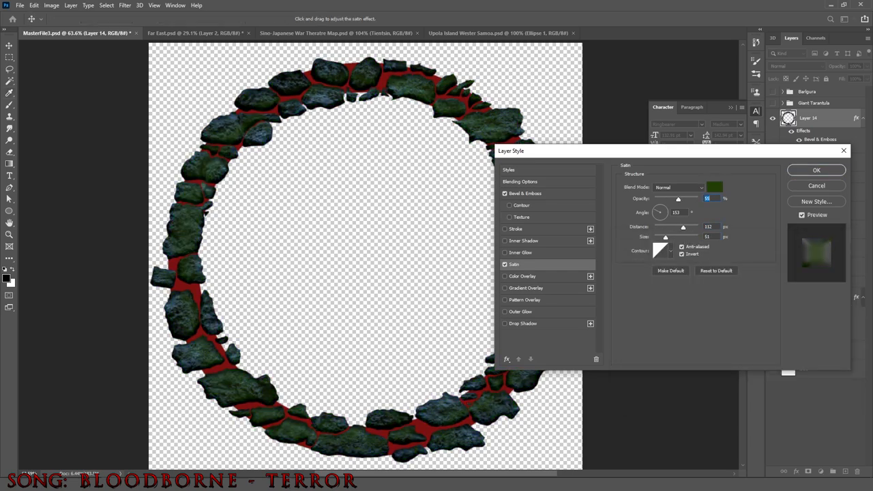
{"action": "left_click", "coordinate": [522, 276]}
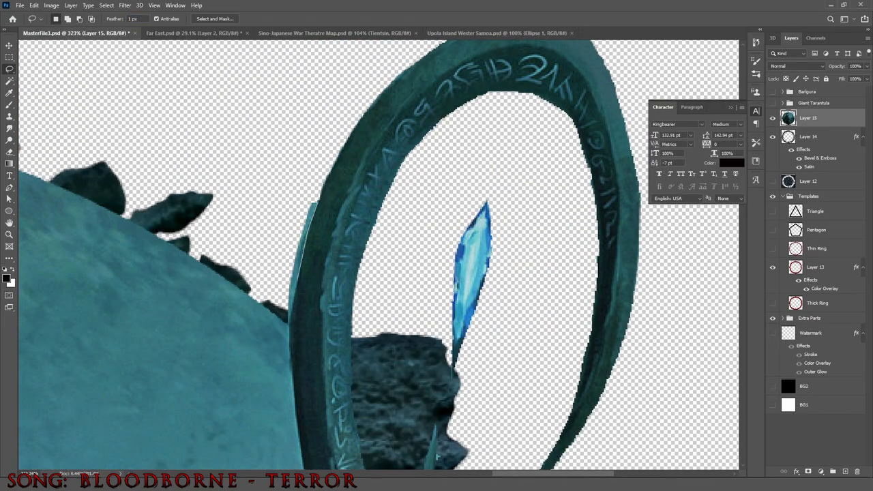
- Zoom out on the canvas while trimming the background around the staff
{"action": "key", "text": "ctrl+-"}
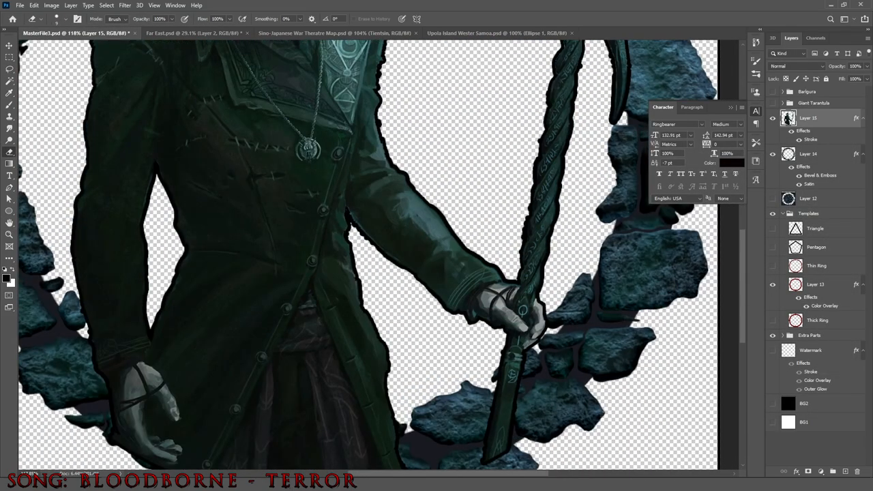
- Open the Layer Style settings for the figure's Layer 15
{"action": "double_click", "coordinate": [807, 118]}
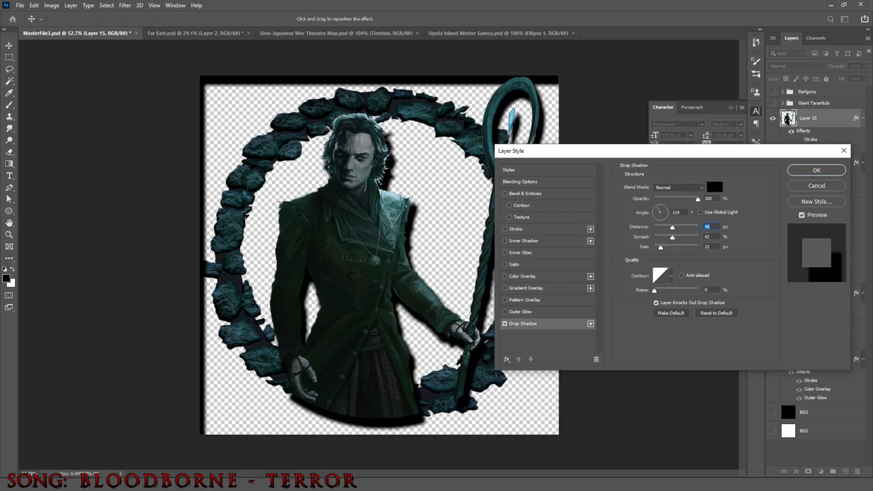
- Adjust the figure's Drop Shadow settings in the Layer Style dialog
{"action": "left_click", "coordinate": [816, 170]}
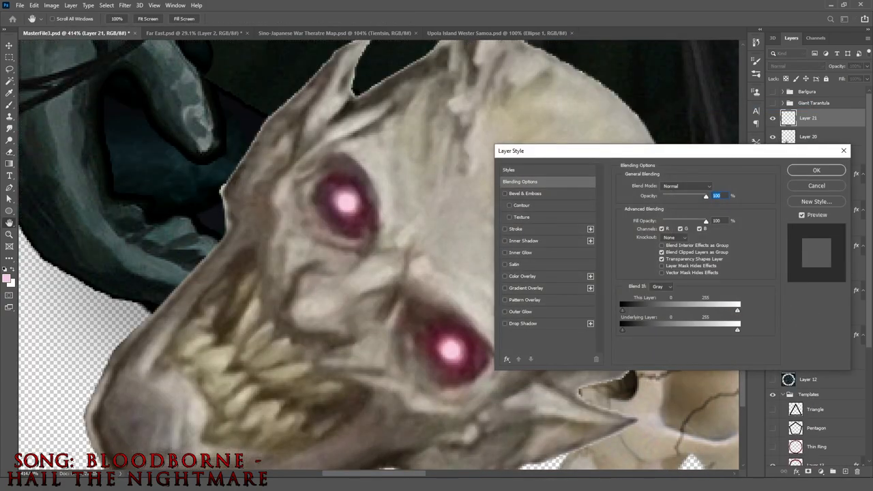
- Give the eyes a pinkish outer glow and tune the devourer's bevel depth, size and angle
{"action": "left_click", "coordinate": [520, 311]}
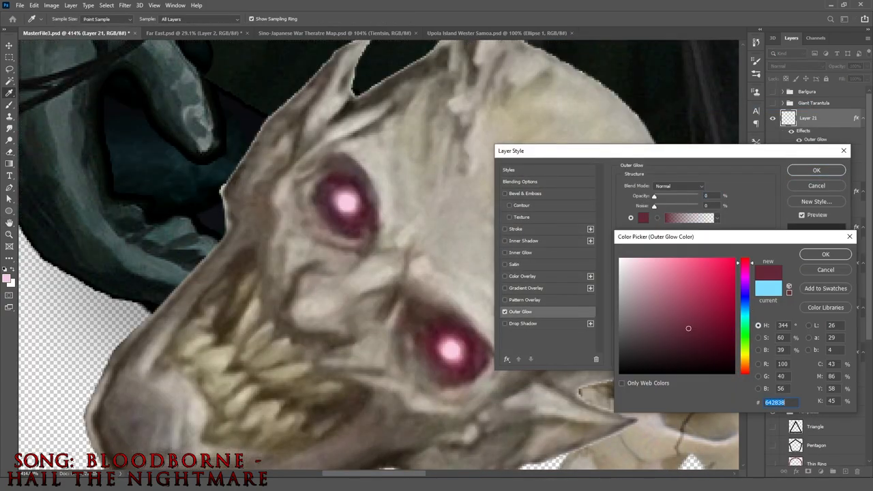
{"action": "left_click", "coordinate": [709, 295]}
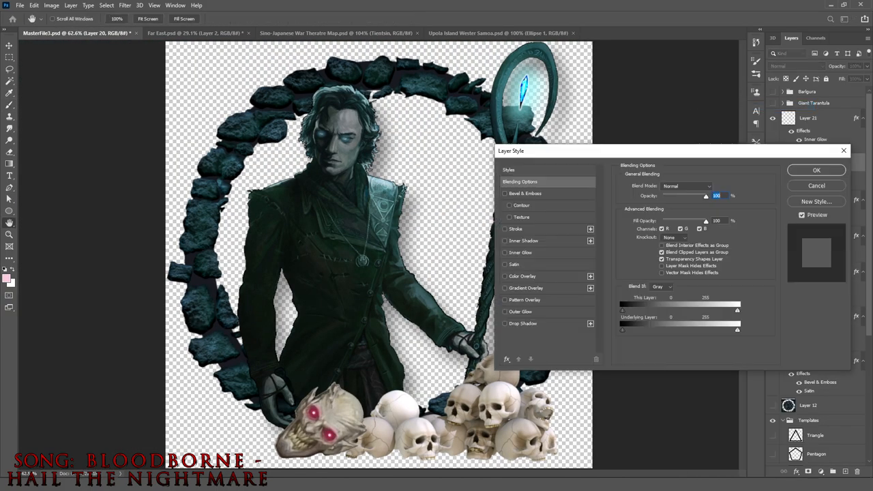
{"action": "left_click", "coordinate": [526, 193]}
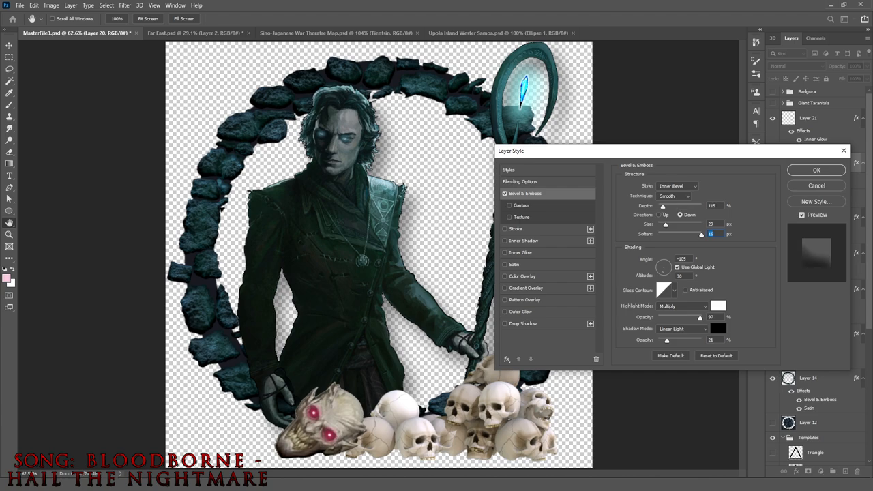
{"action": "left_click", "coordinate": [520, 181]}
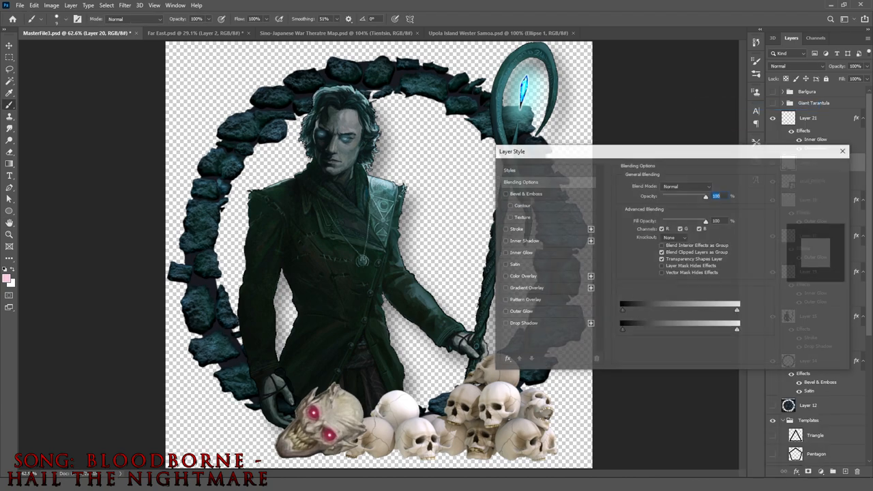
{"action": "left_click", "coordinate": [525, 193]}
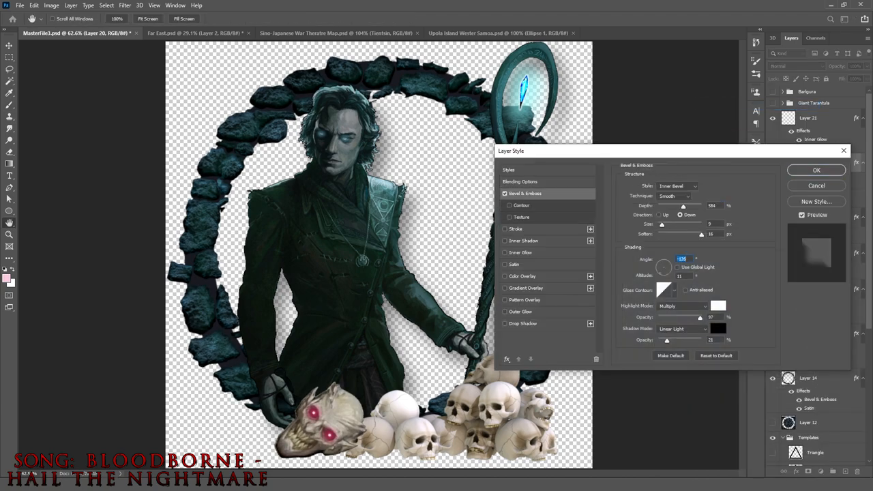
- Add an inner shadow to the devourer and pick a pale blue shadow colour
{"action": "left_click", "coordinate": [520, 253]}
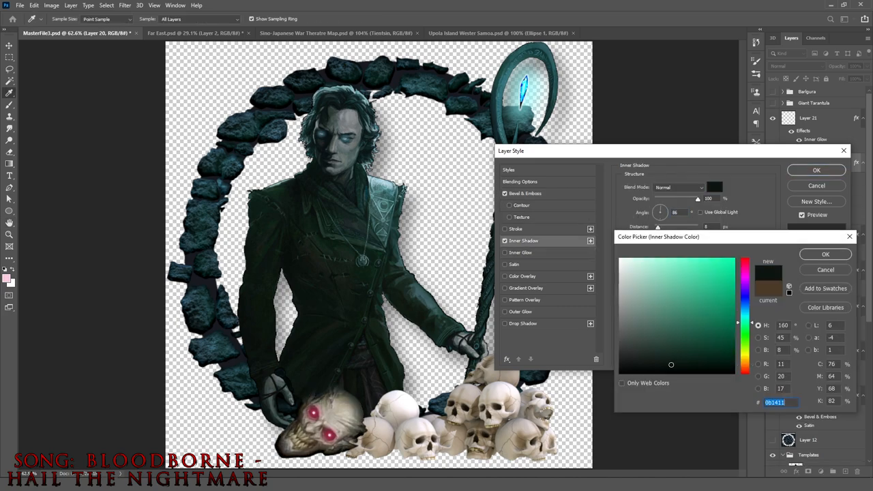
{"action": "left_click", "coordinate": [825, 254]}
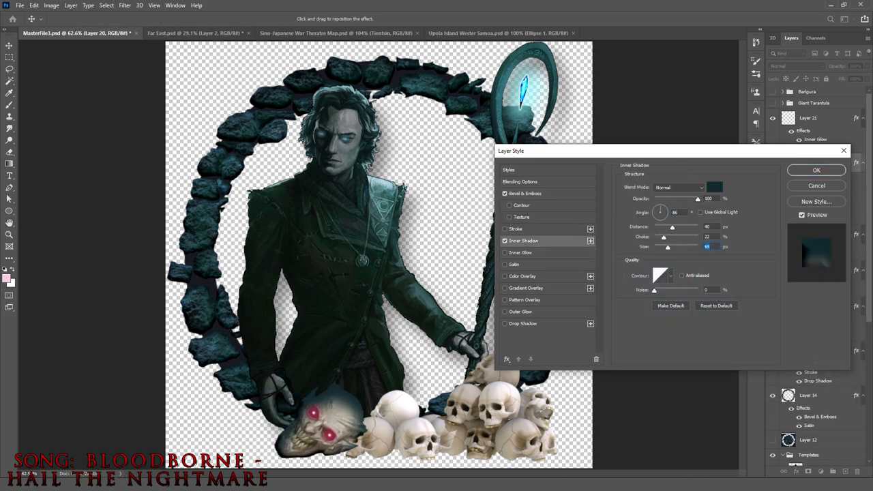
{"action": "left_click", "coordinate": [714, 187]}
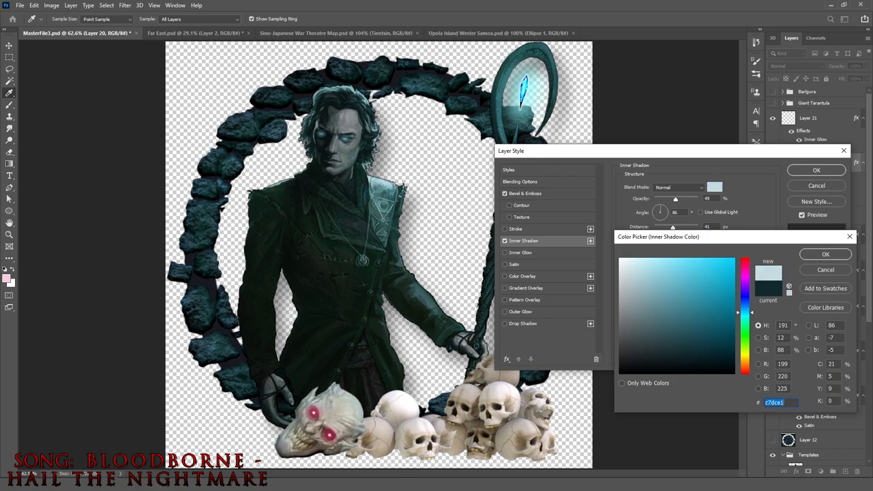
{"action": "left_click", "coordinate": [825, 254]}
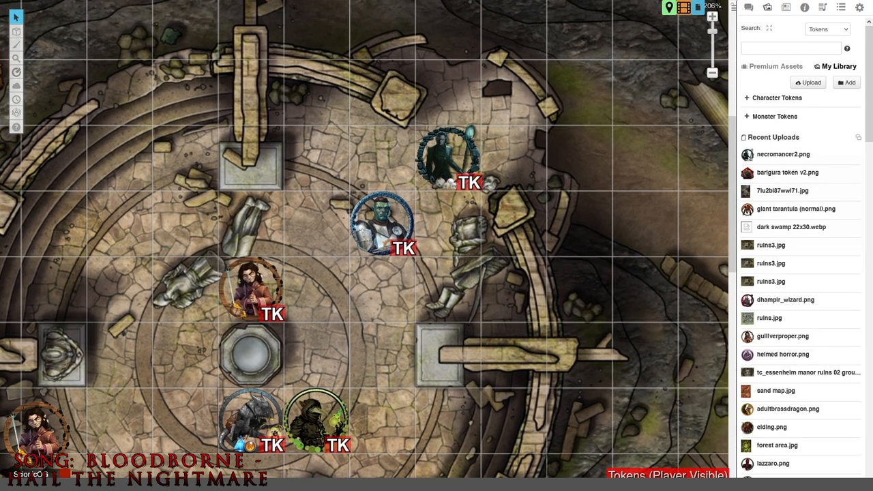
- Select the placed necromancer2 token on the ruins map
{"action": "left_click", "coordinate": [448, 157]}
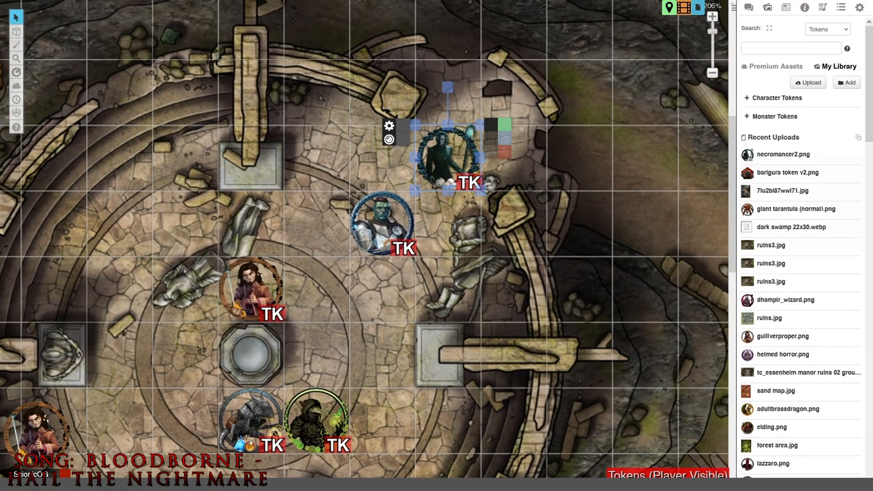